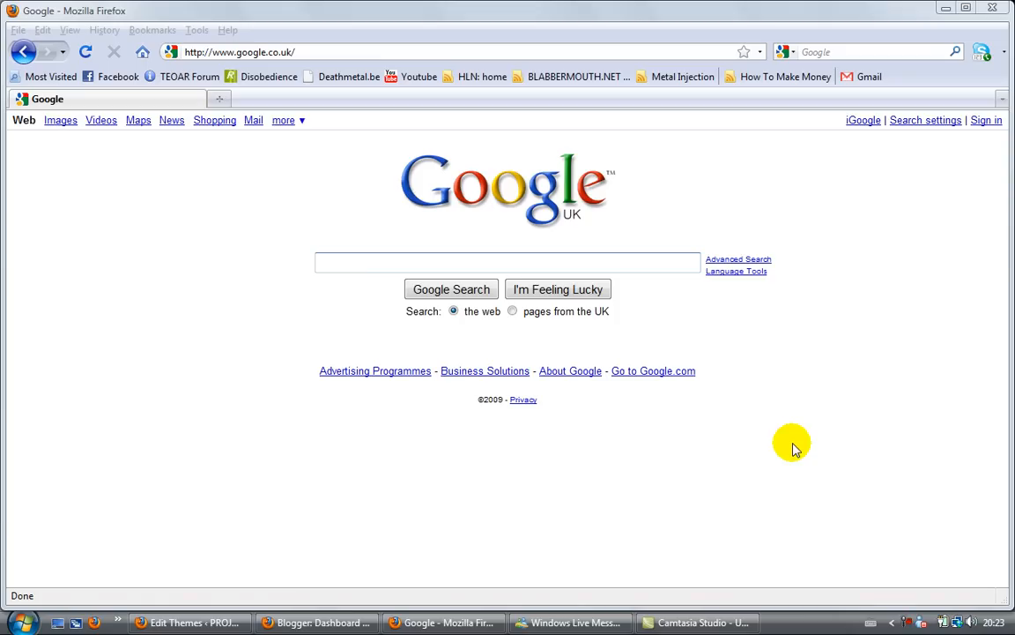
mouse_move(318, 390)
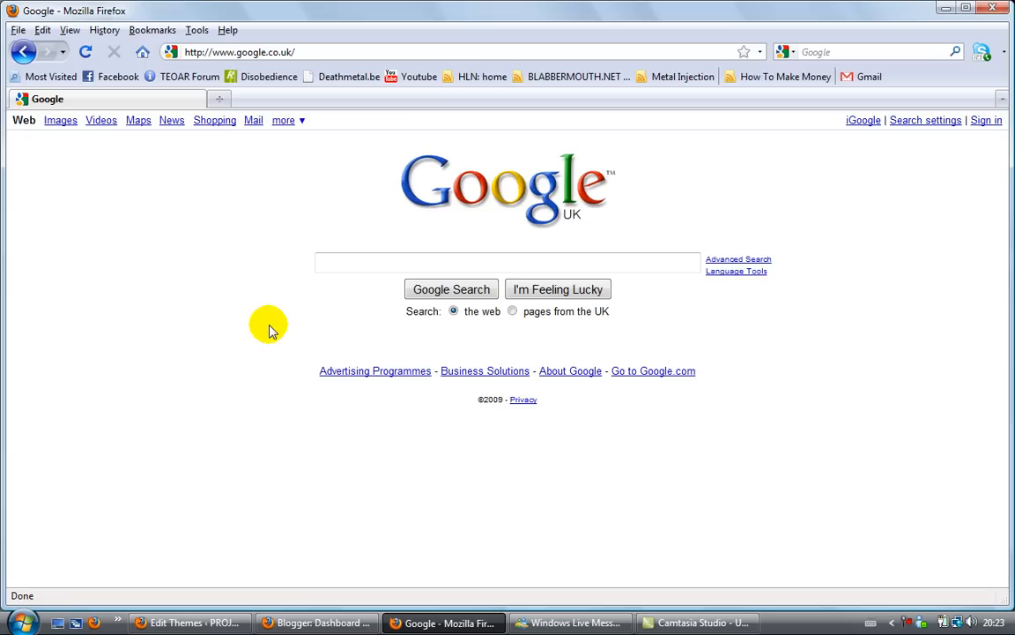
Search Google for 'blogger'
left_click(388, 262)
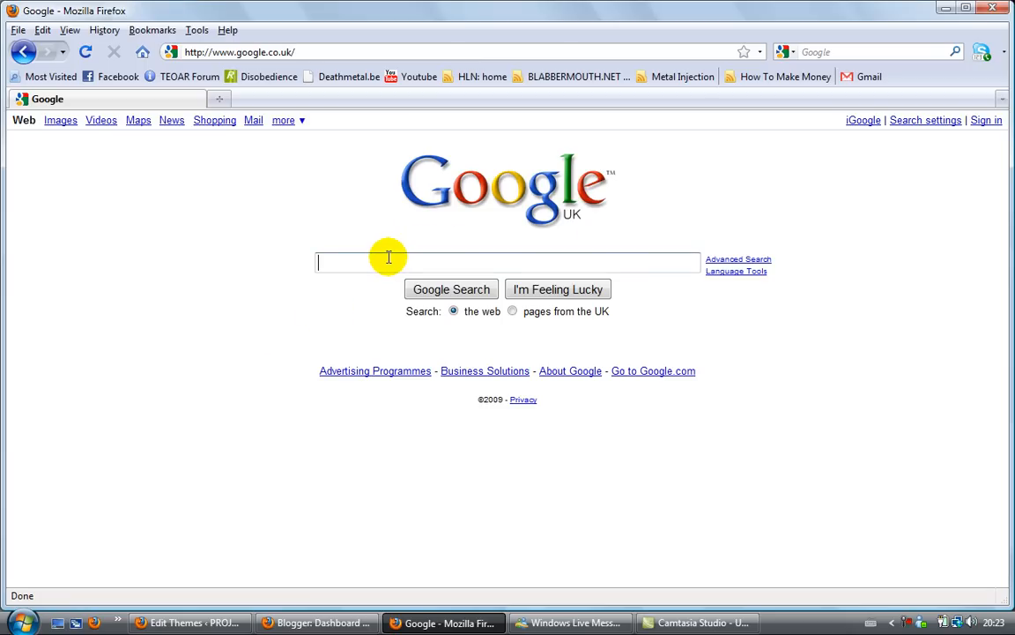
type("blogger")
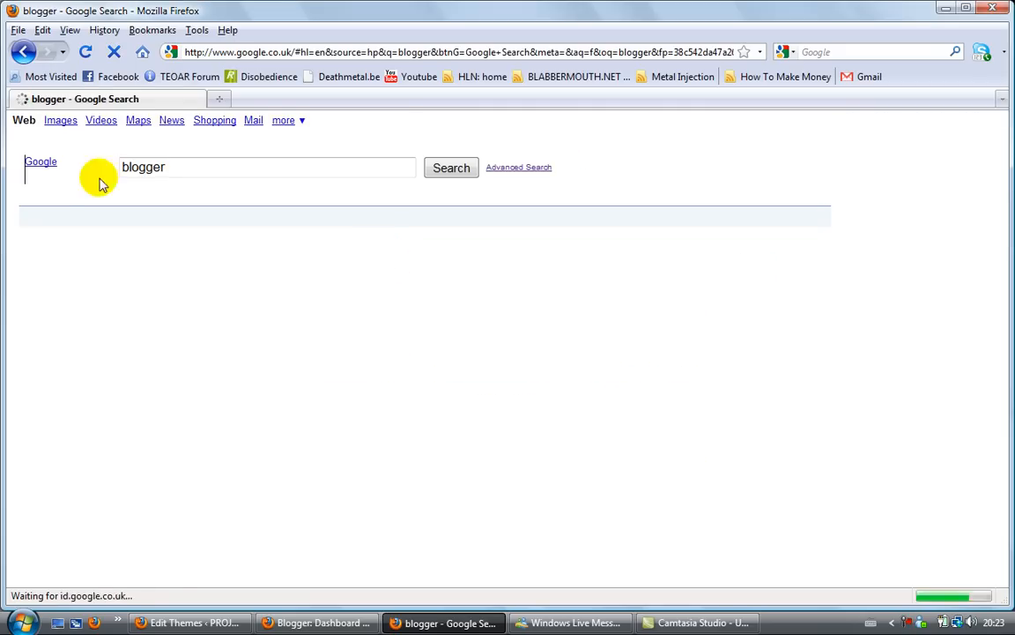
left_click(451, 168)
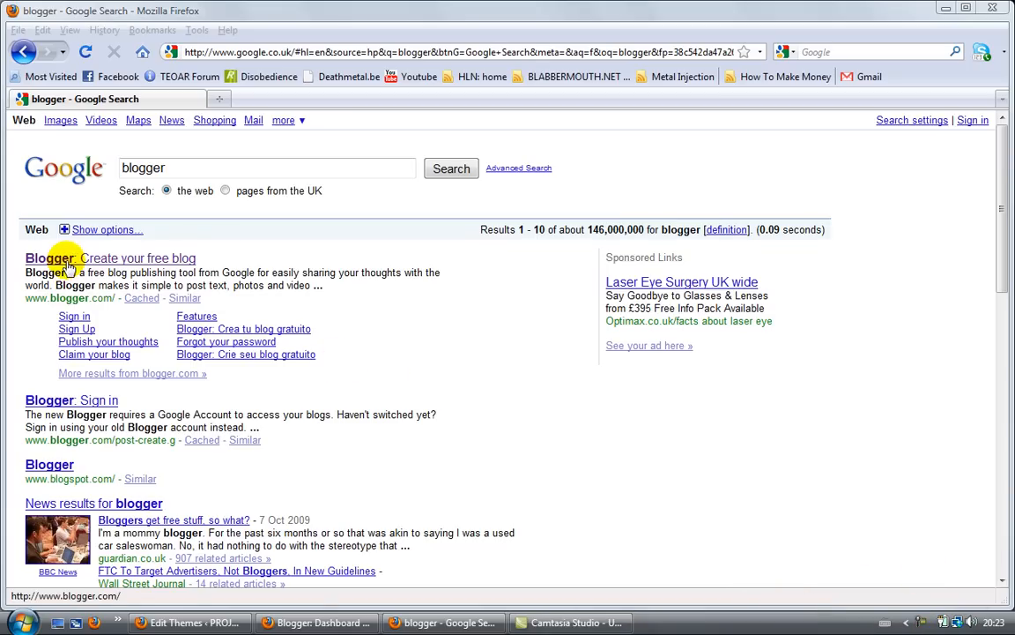
Open the 'Blogger: Create your free blog' result and sign in with username and password
left_click(109, 259)
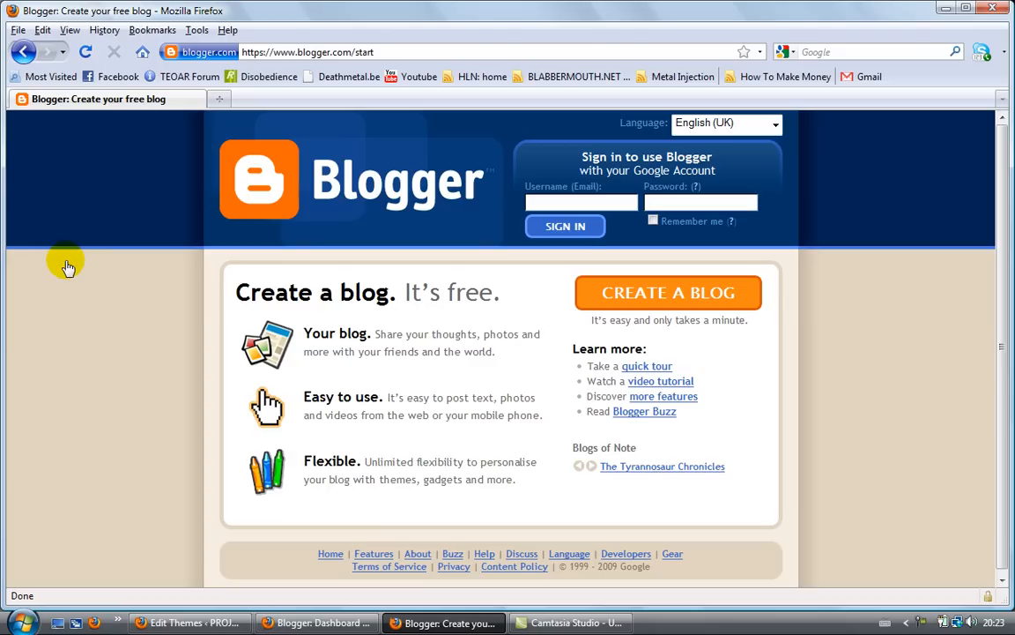
mouse_move(497, 187)
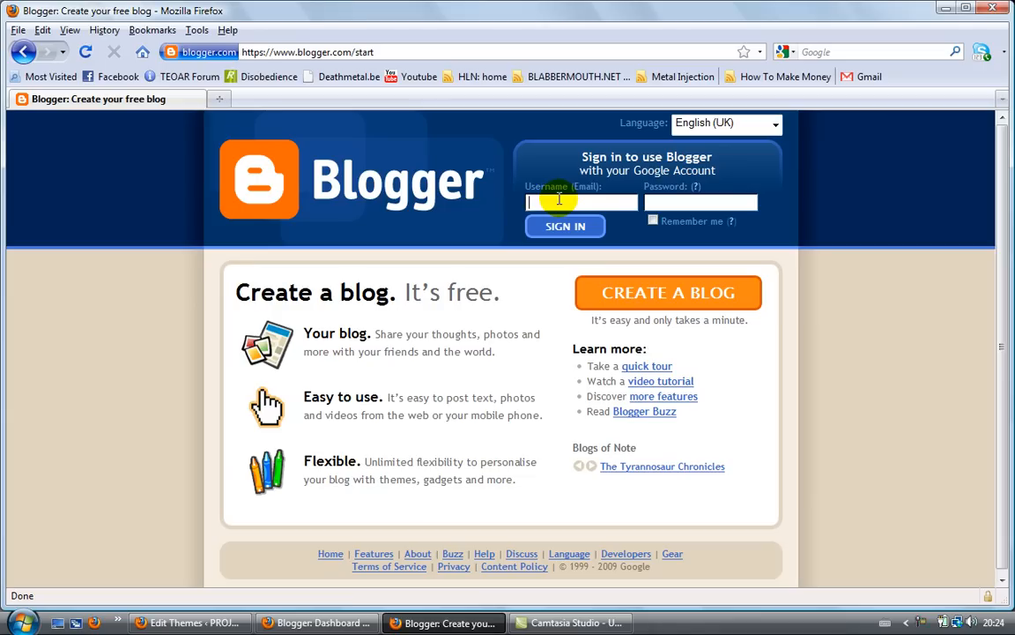
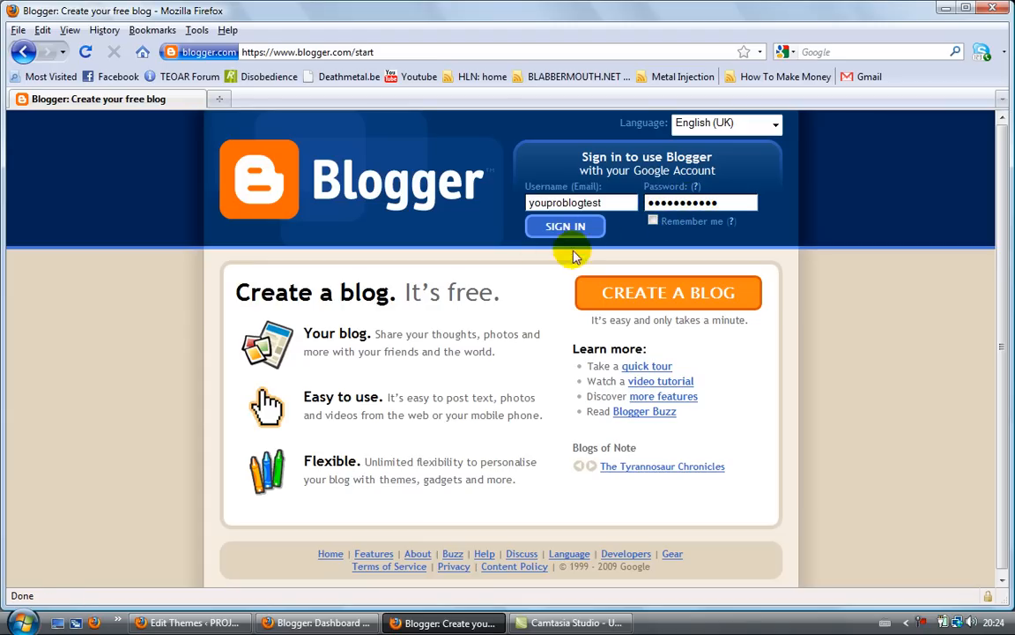
left_click(565, 227)
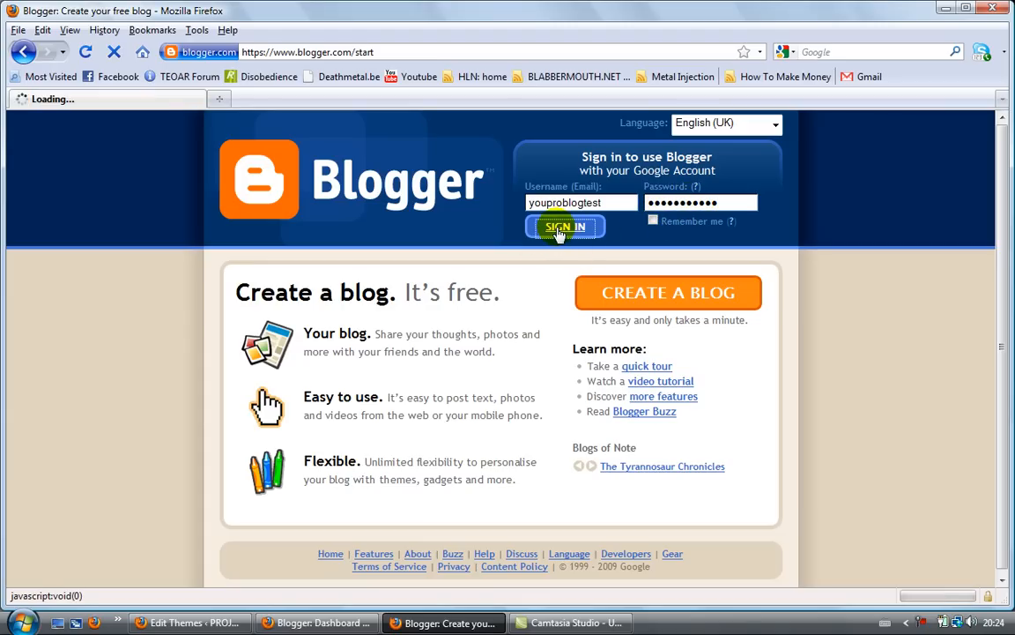
Finish signing in and choose 'Create a Blog' from the dashboard
left_click(565, 226)
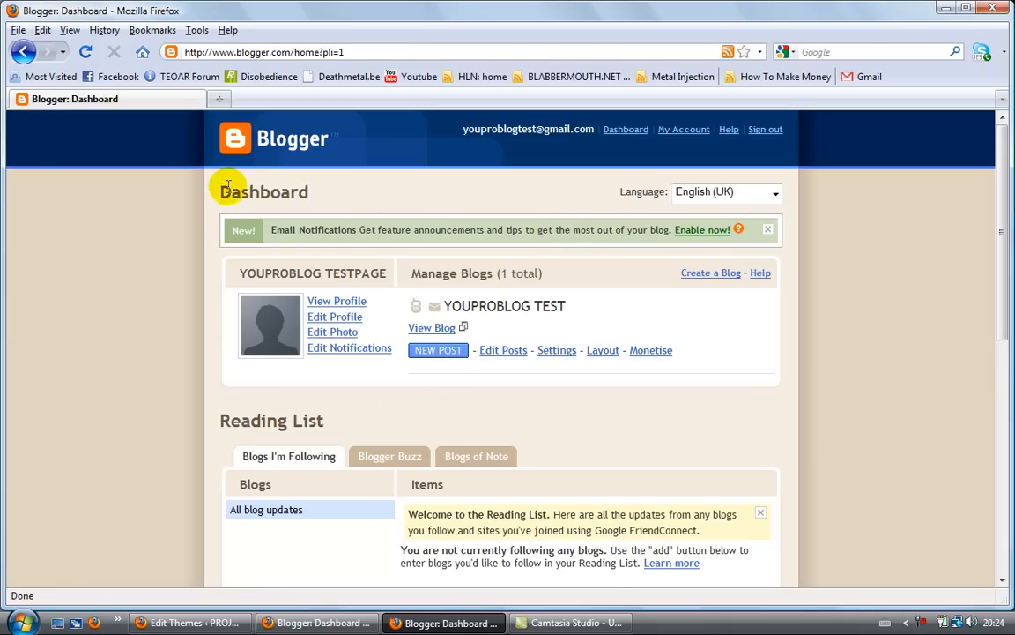
mouse_move(634, 432)
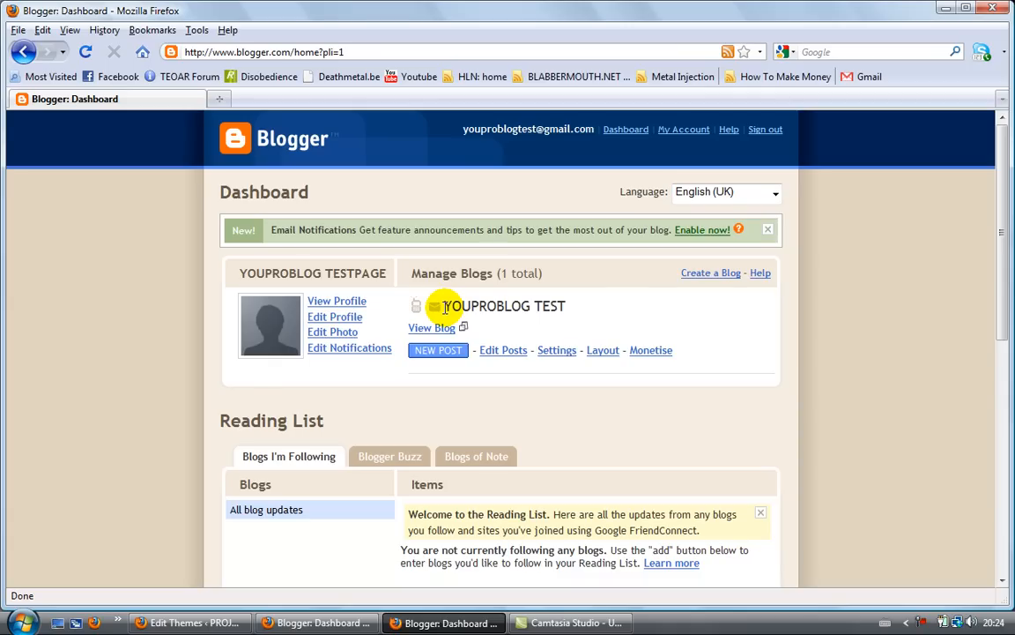
mouse_move(692, 289)
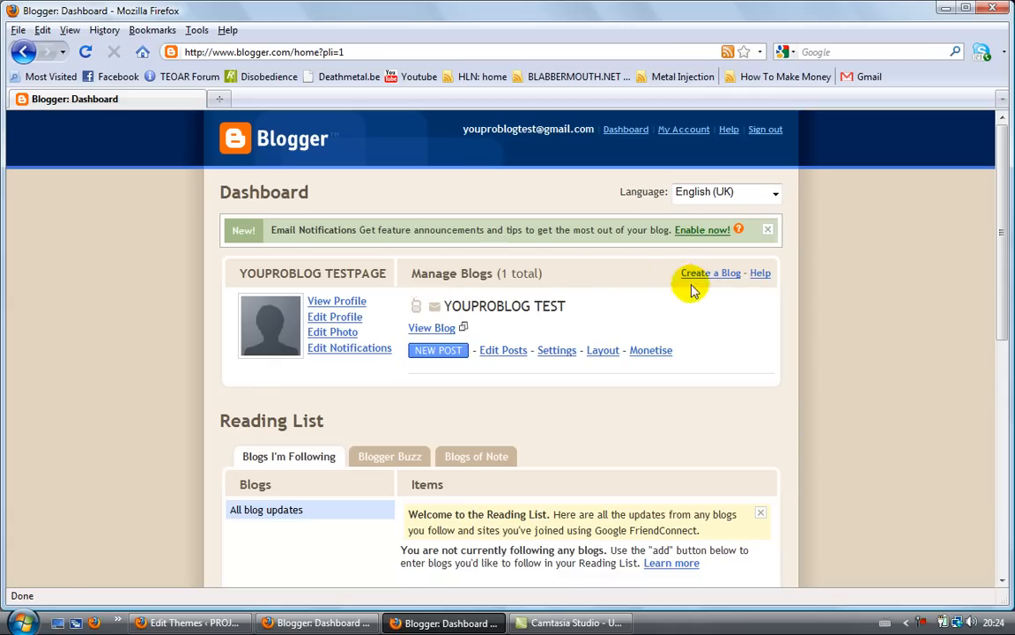
left_click(710, 272)
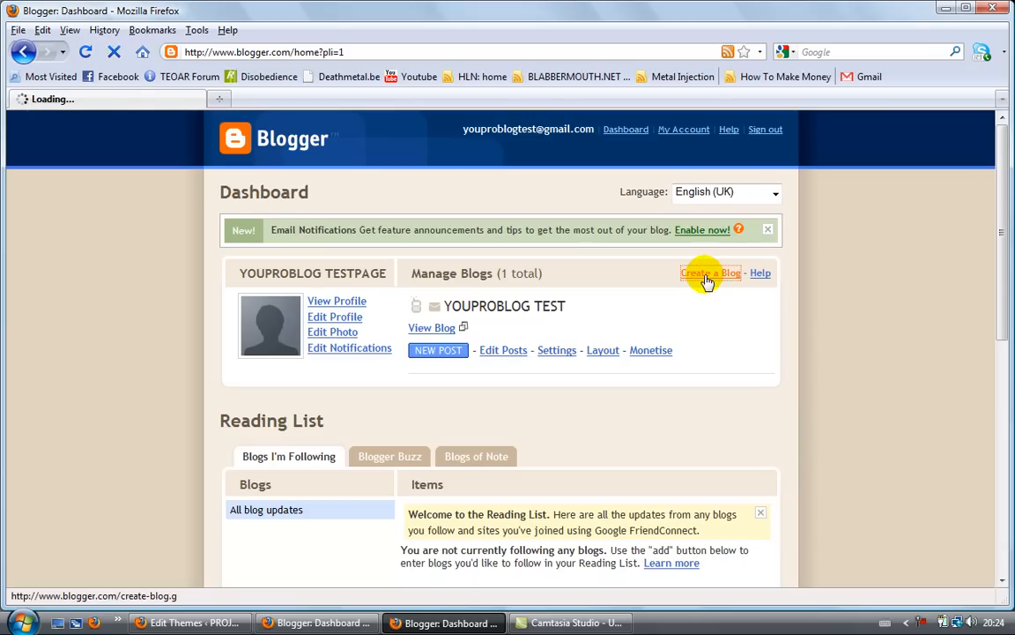
Wait for the 'Name your blog' page and focus the Blog title field
left_click(710, 272)
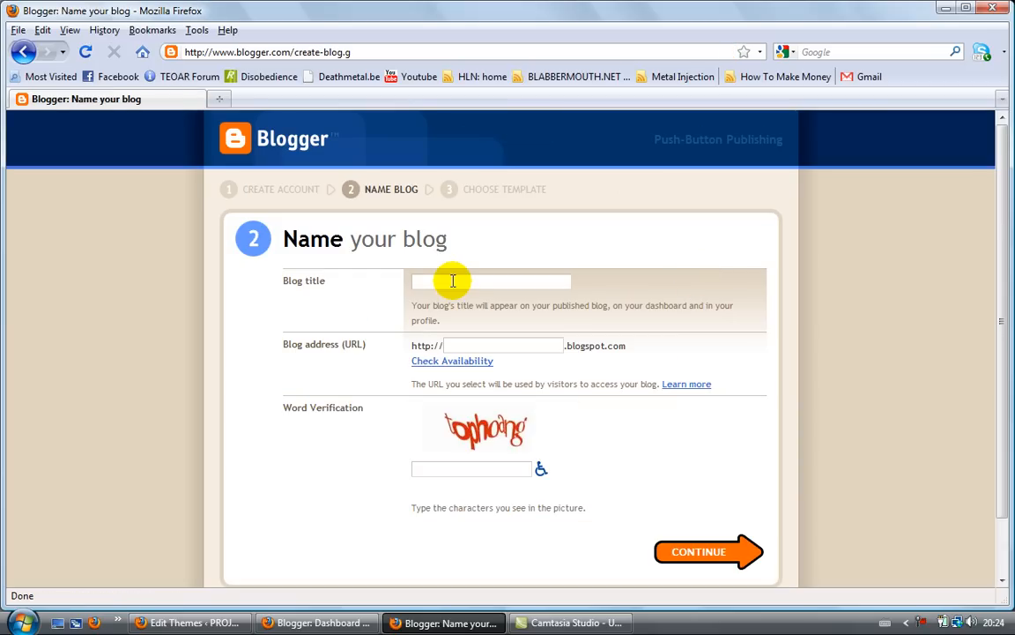
left_click(491, 281)
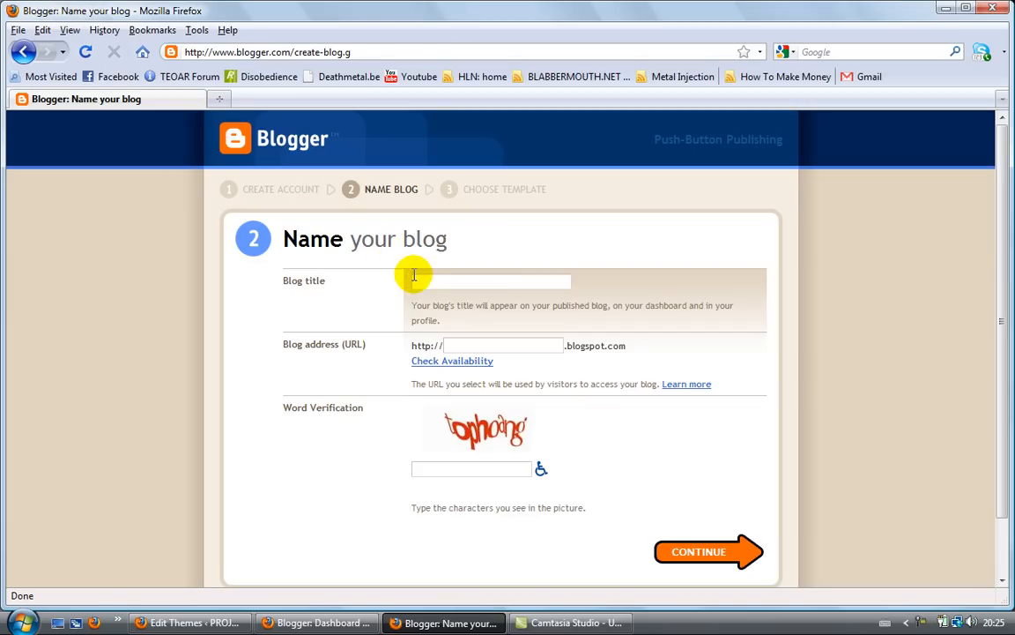
mouse_move(422, 279)
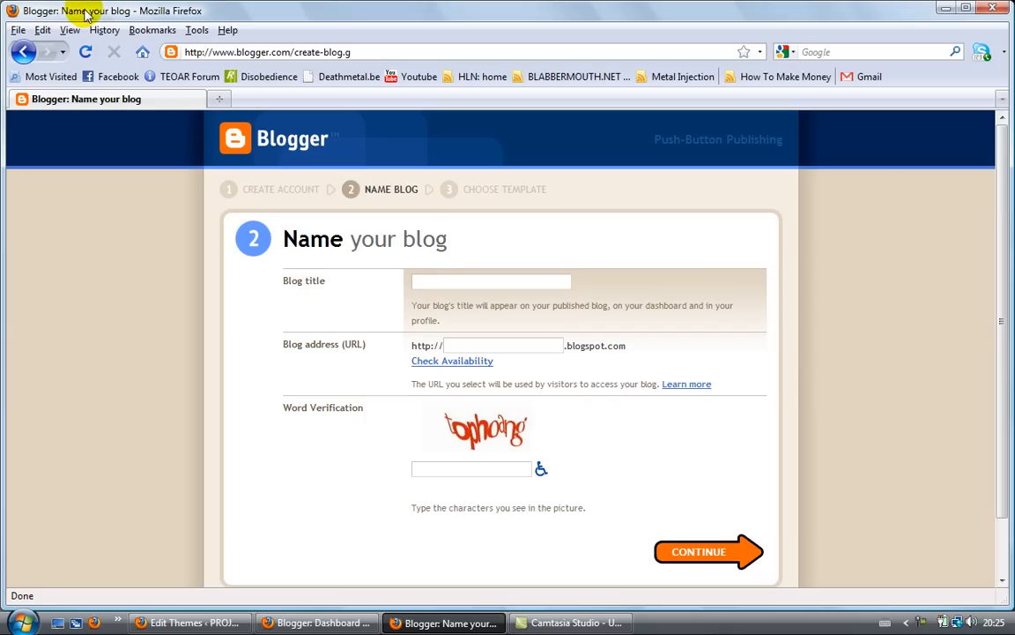
left_click(490, 281)
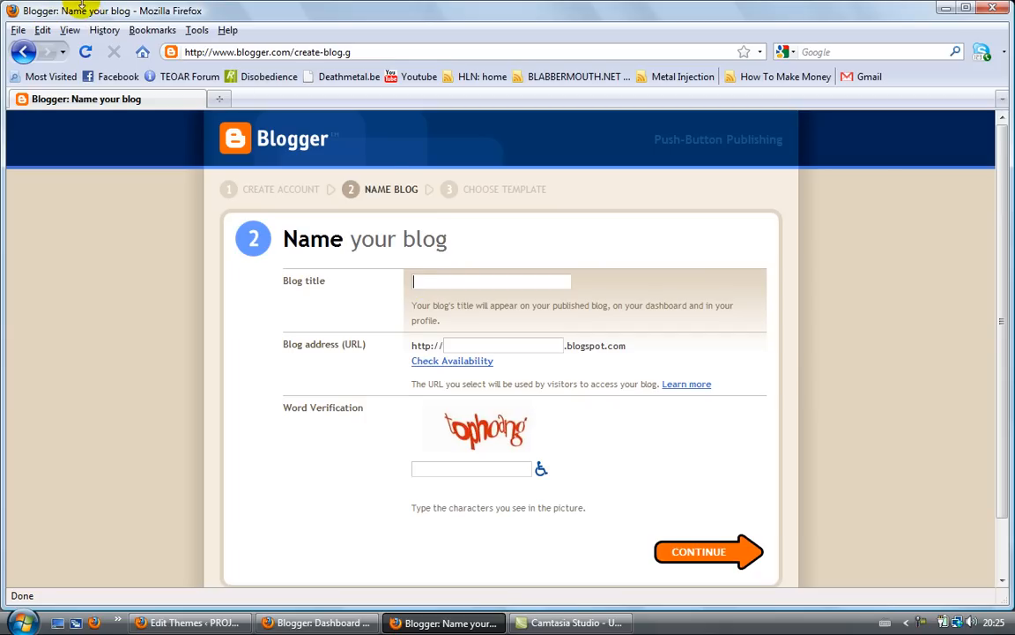
mouse_move(464, 275)
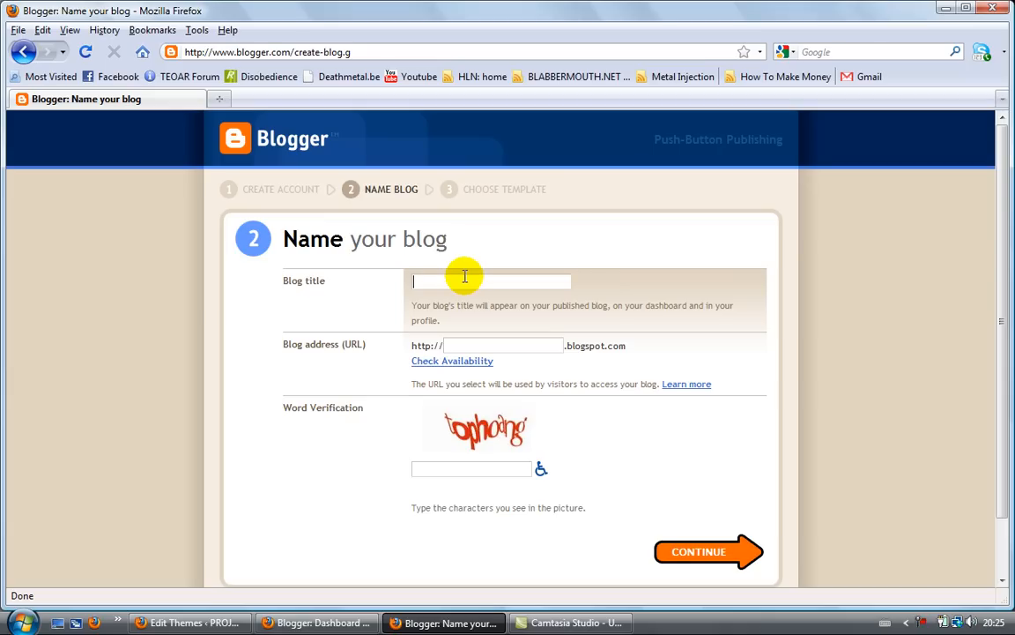
Enter 'YOUPROBLOG TEST' as the blog title
type("Y")
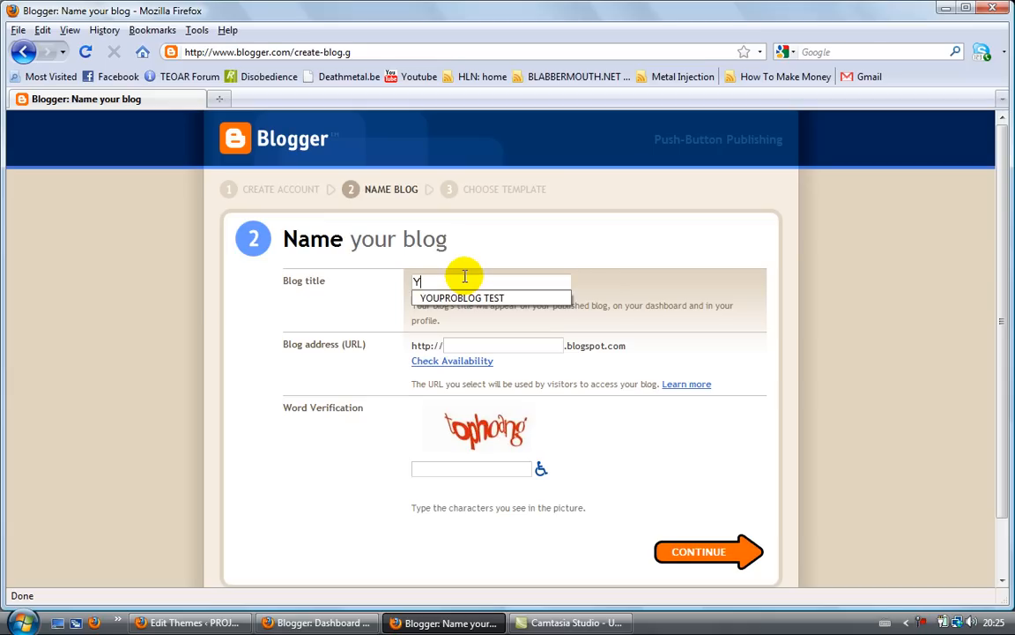
type("YOUPROBLOG TEST")
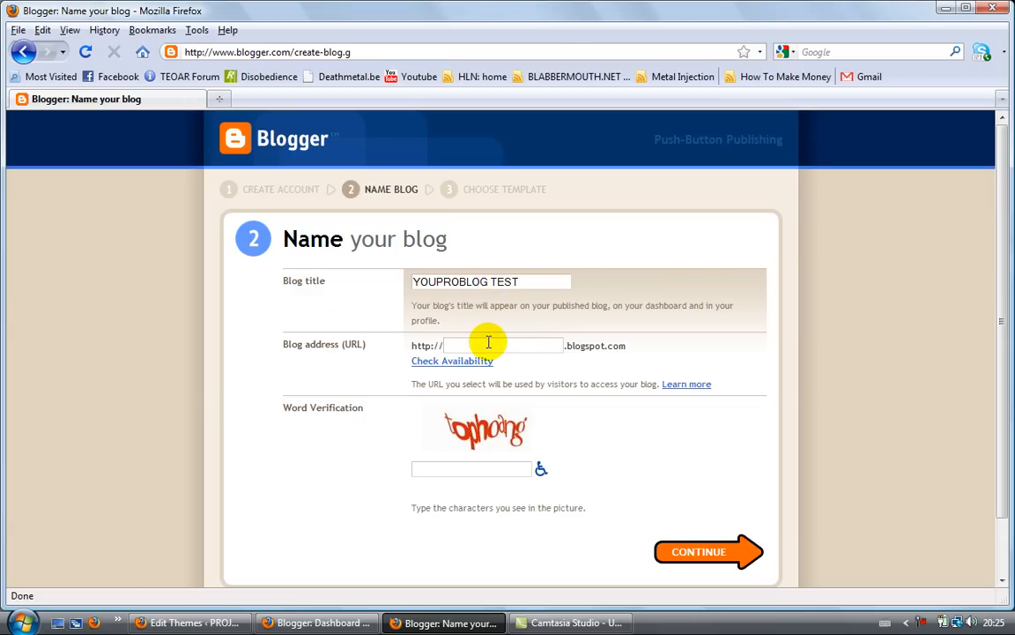
Enter the blog address youproblogtest2 and check its availability
left_click(489, 344)
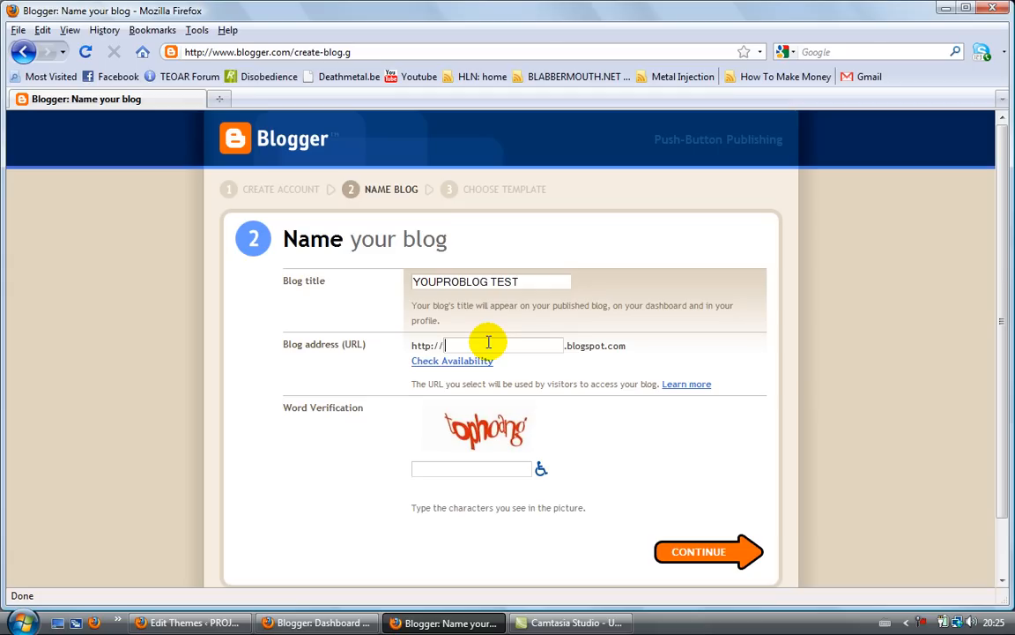
mouse_move(493, 344)
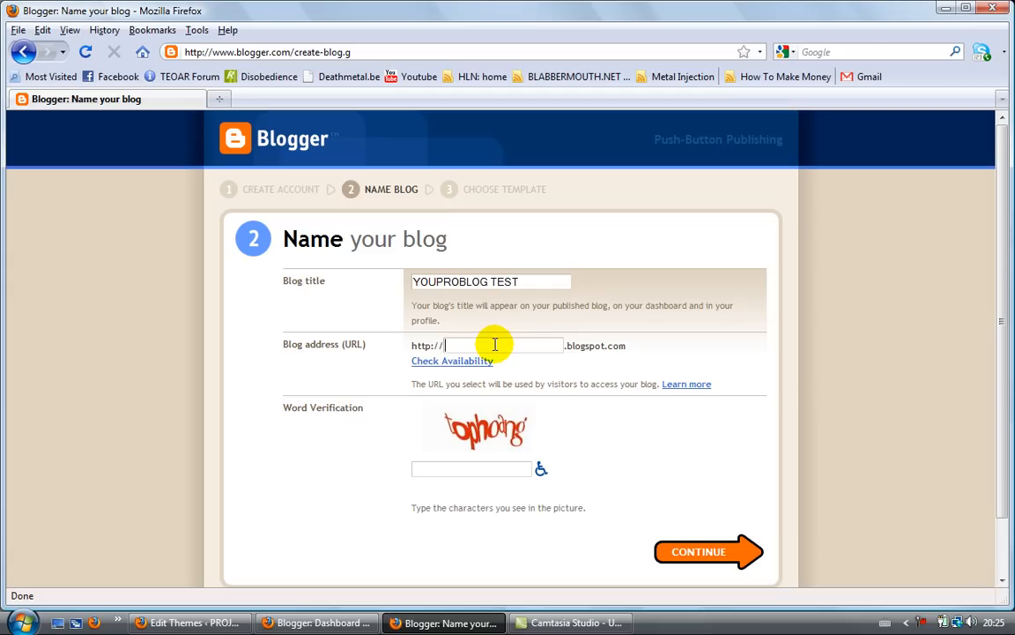
type("youproblogtest2")
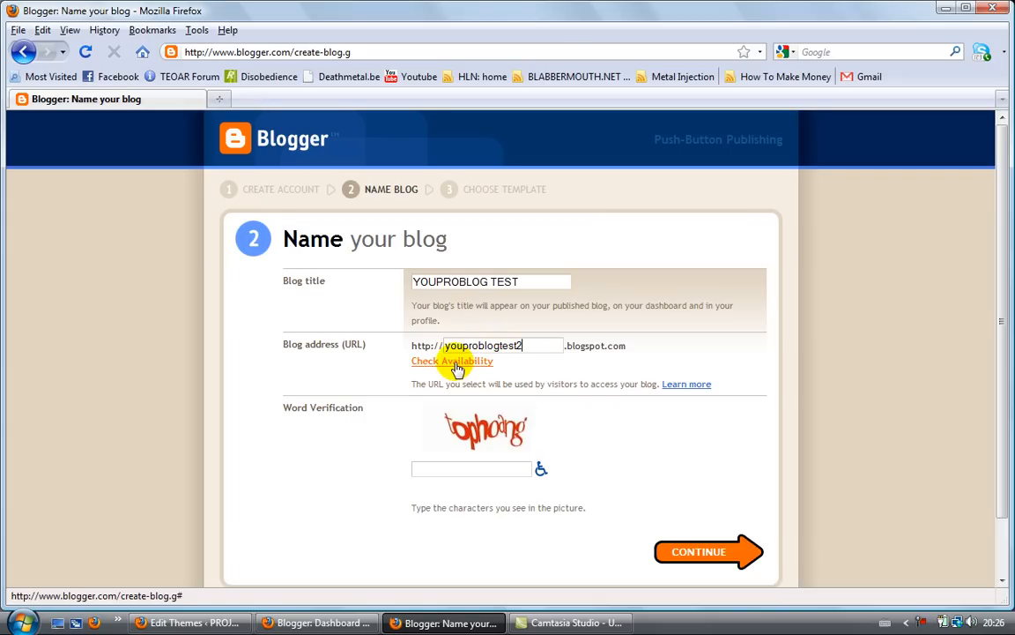
left_click(452, 360)
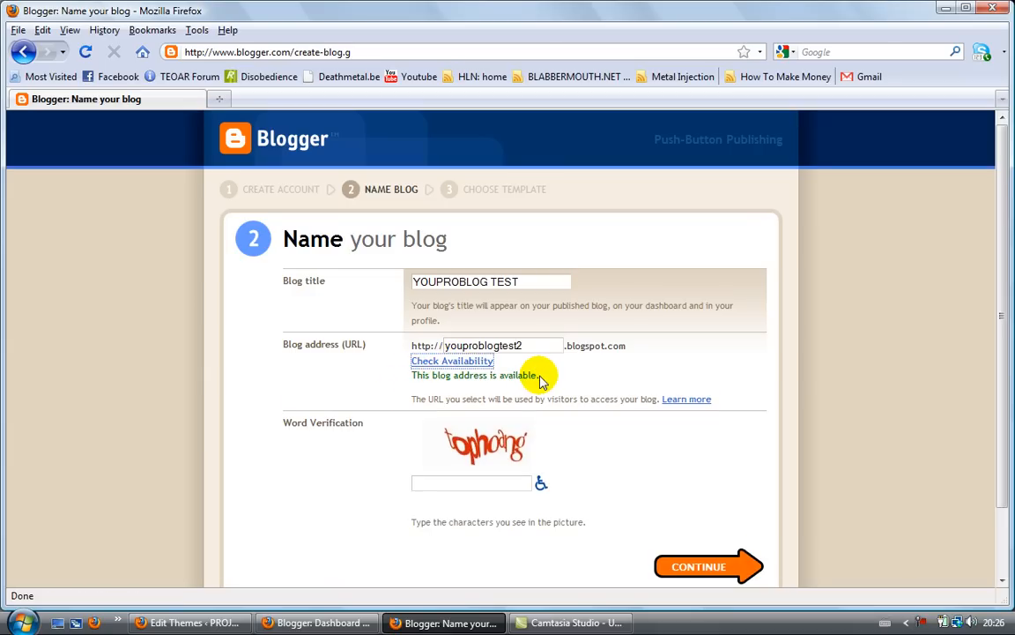
mouse_move(529, 346)
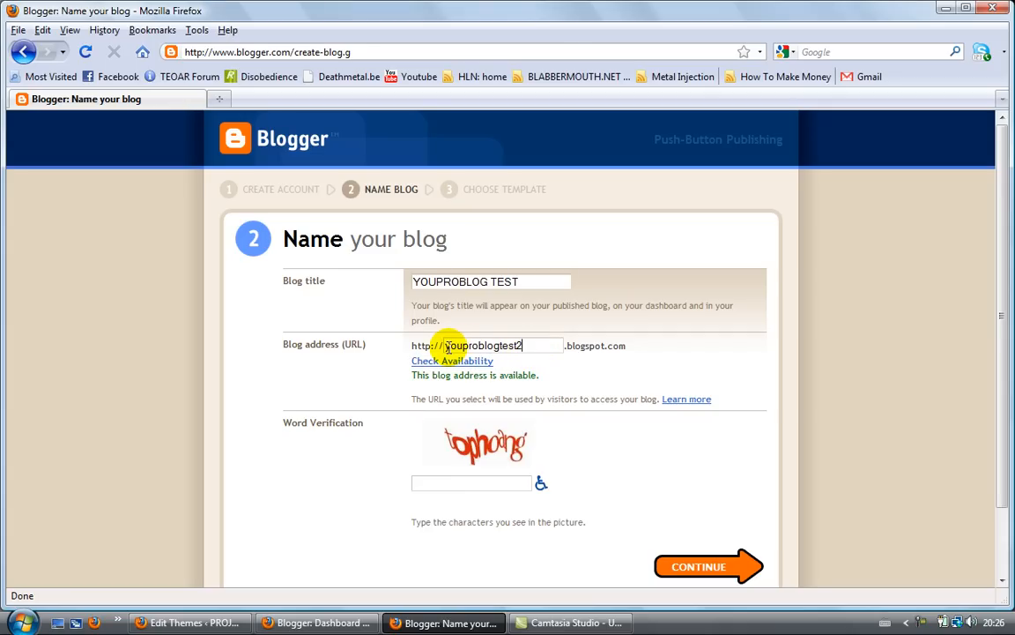
mouse_move(537, 346)
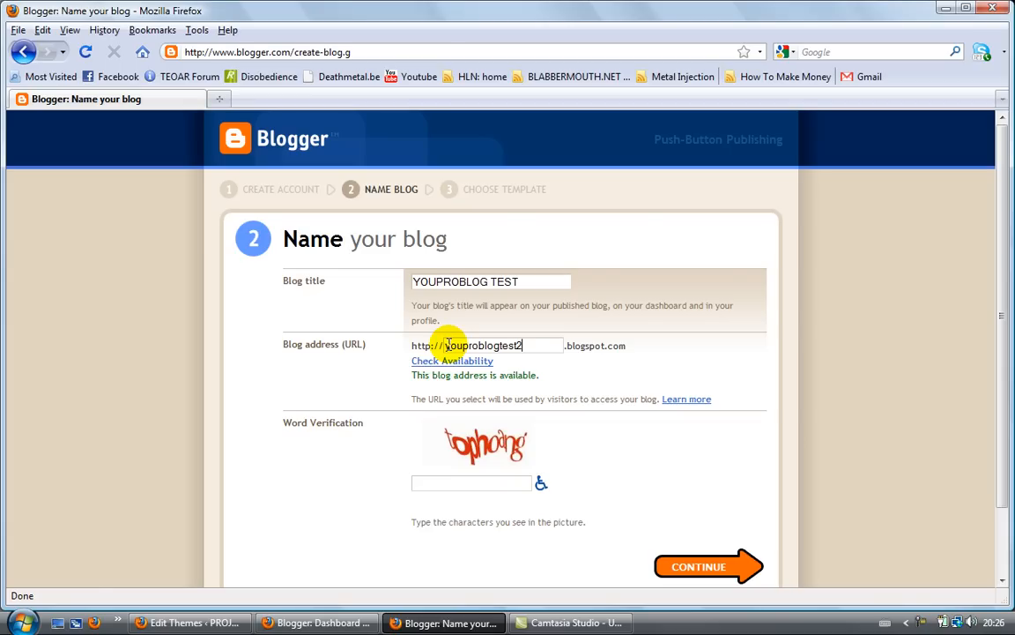
left_click(471, 483)
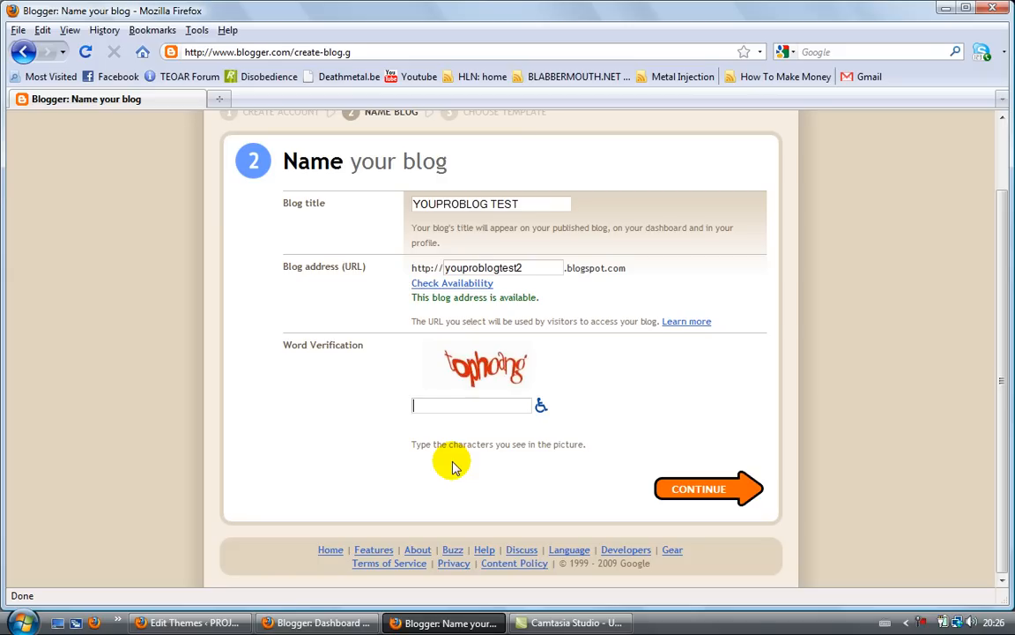
Enter verification word 'tophoang' and submit the naming form
type("topho")
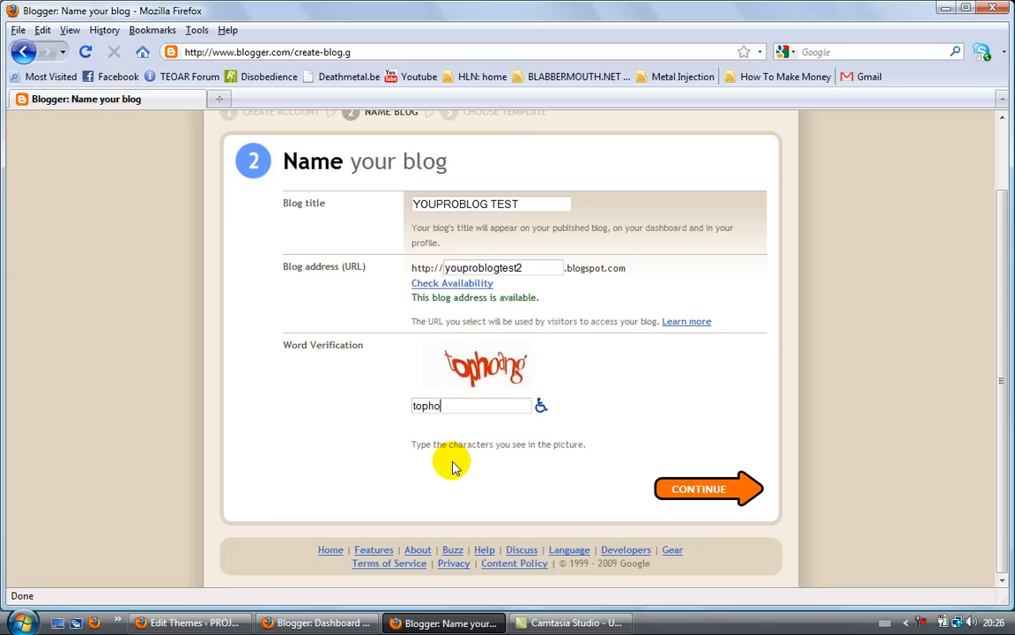
type("ang")
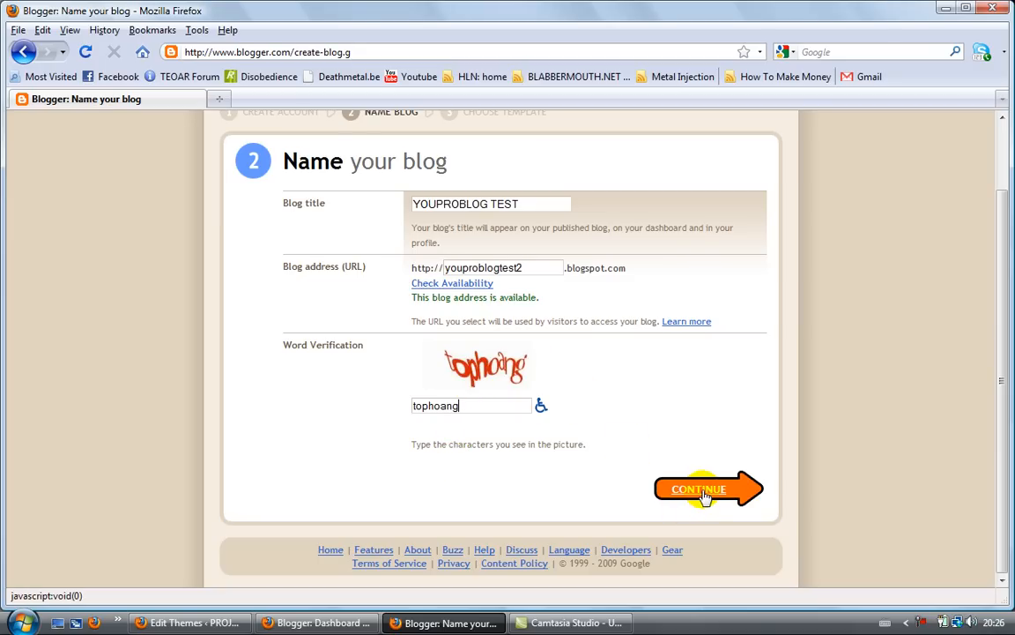
left_click(699, 490)
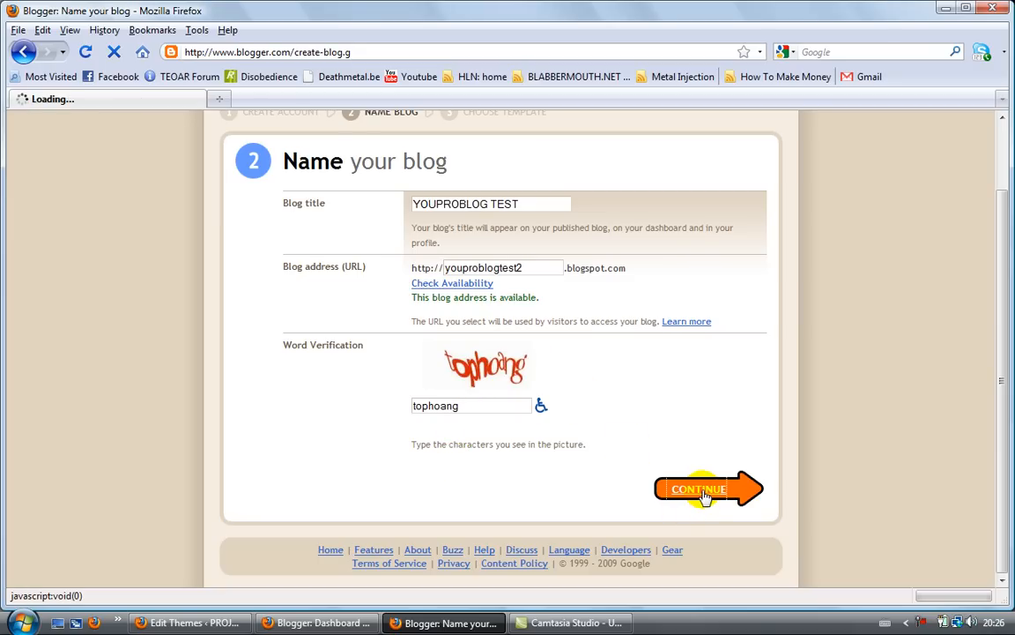
left_click(707, 489)
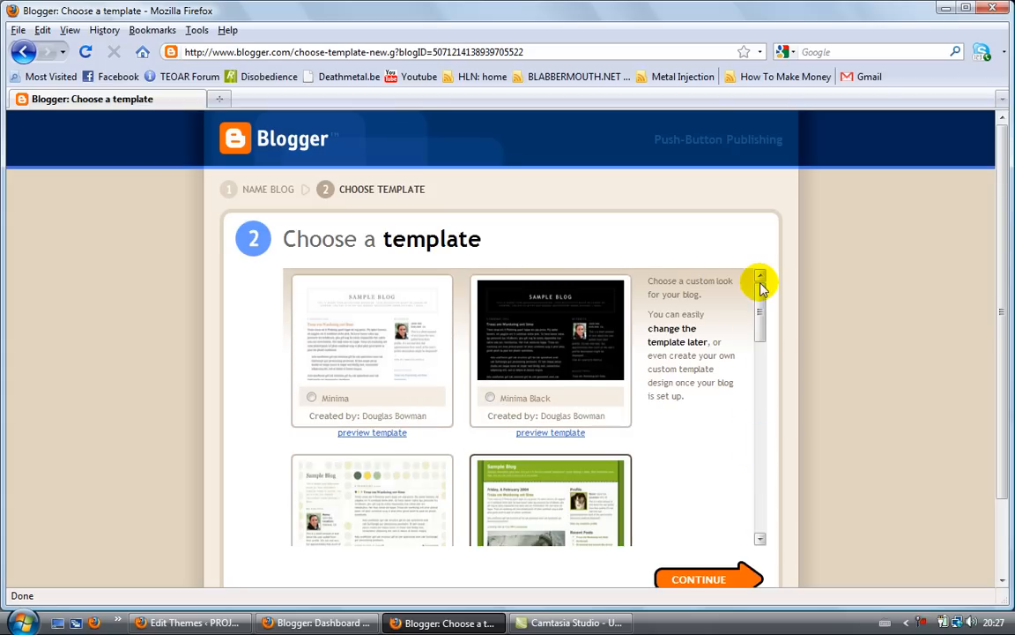
mouse_move(787, 291)
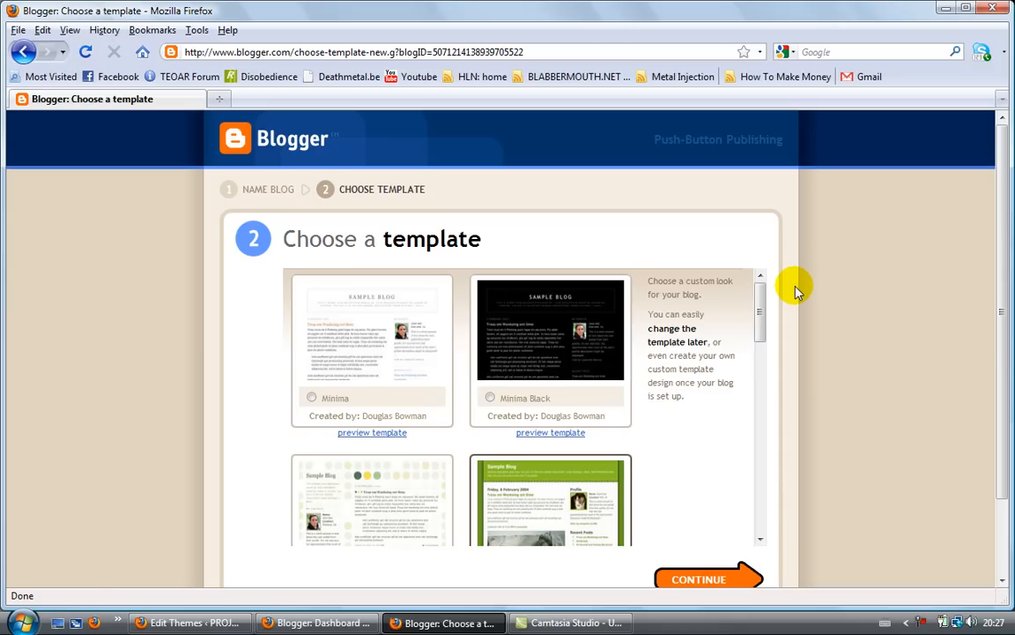
Pick the Son of Moto template, create the blog, and start blogging
scroll("down", 3)
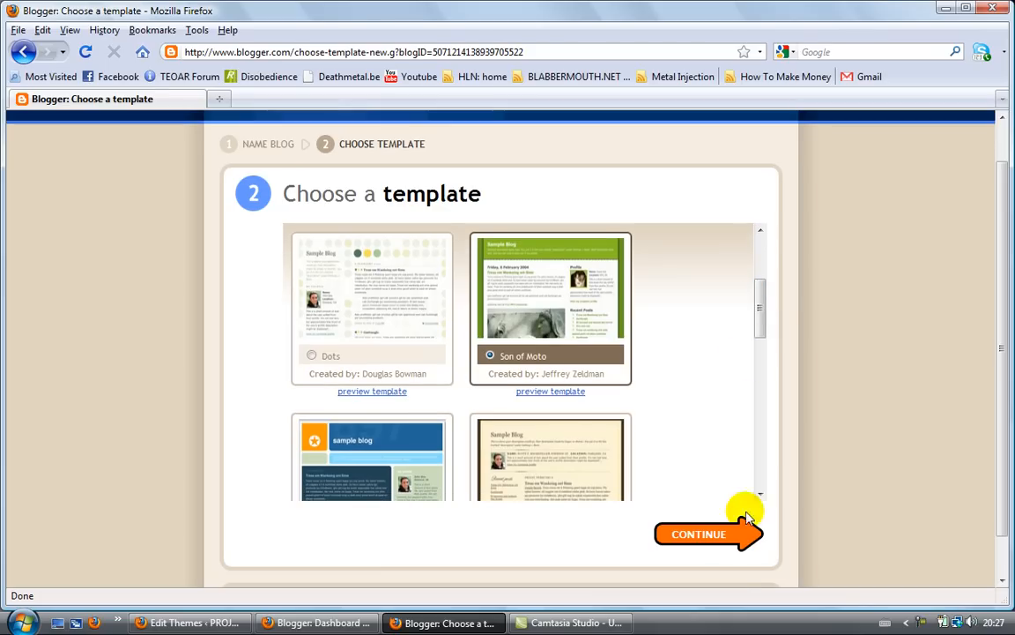
left_click(699, 534)
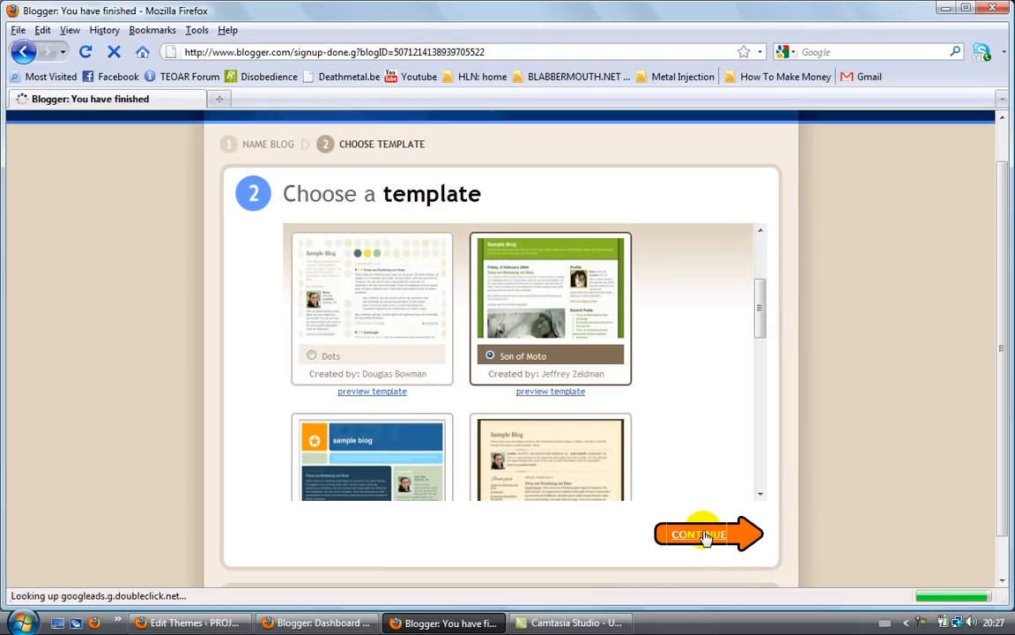
left_click(709, 534)
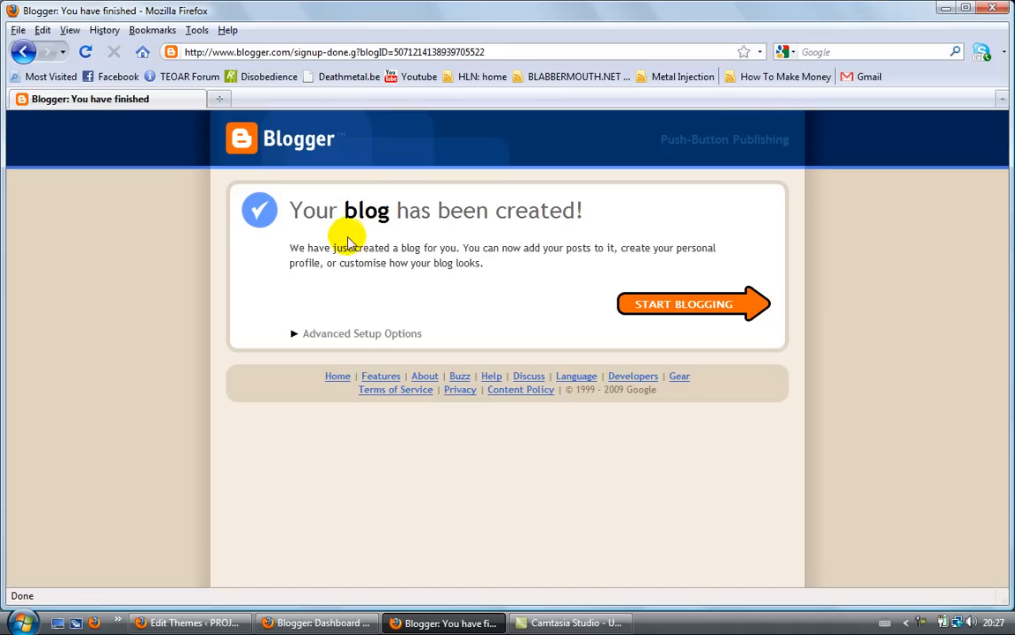
mouse_move(694, 304)
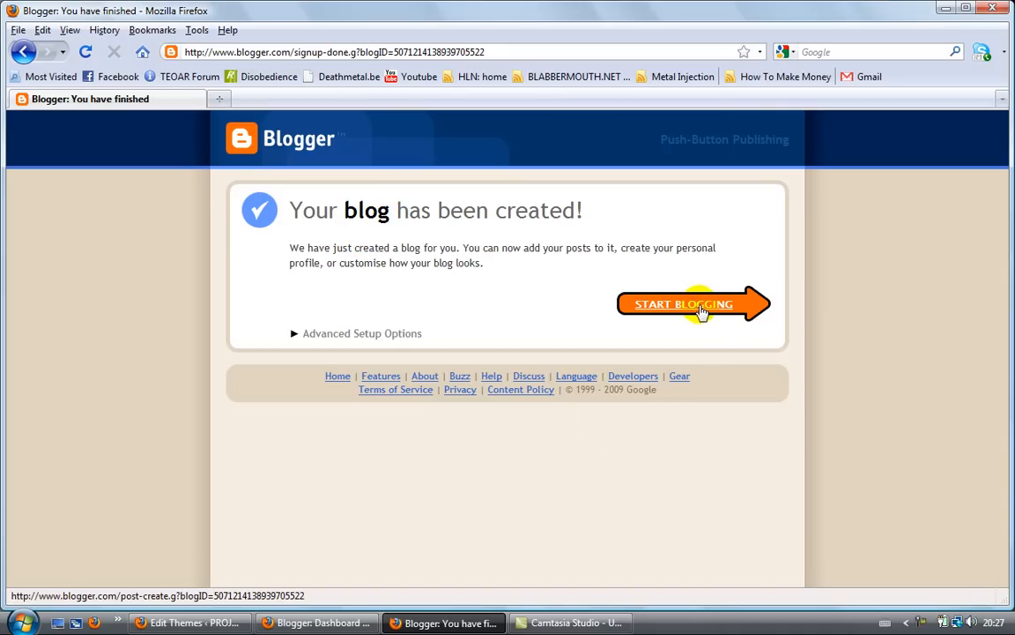
left_click(693, 304)
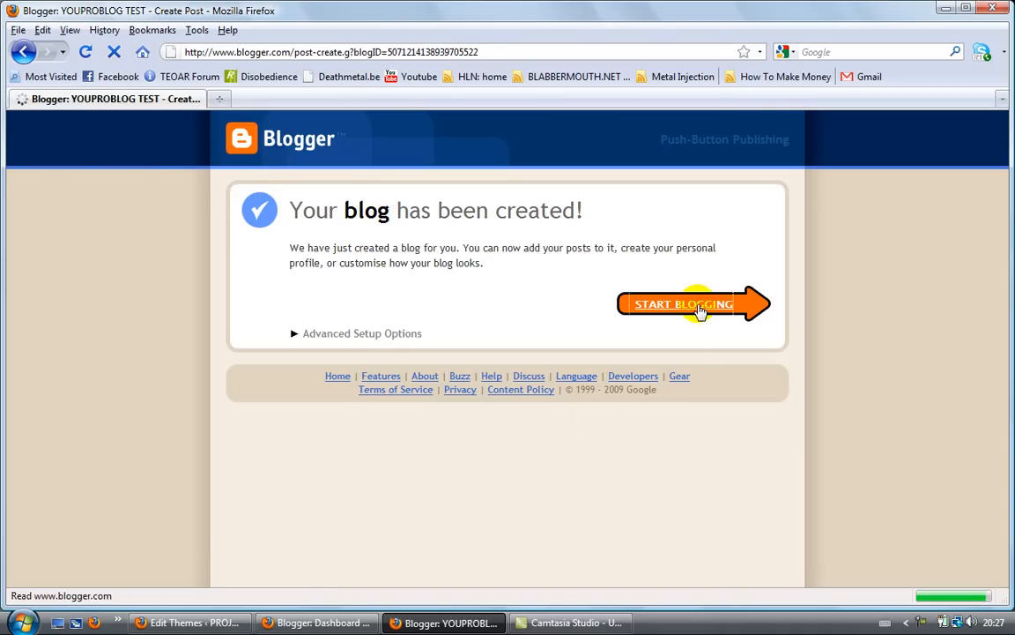
left_click(694, 305)
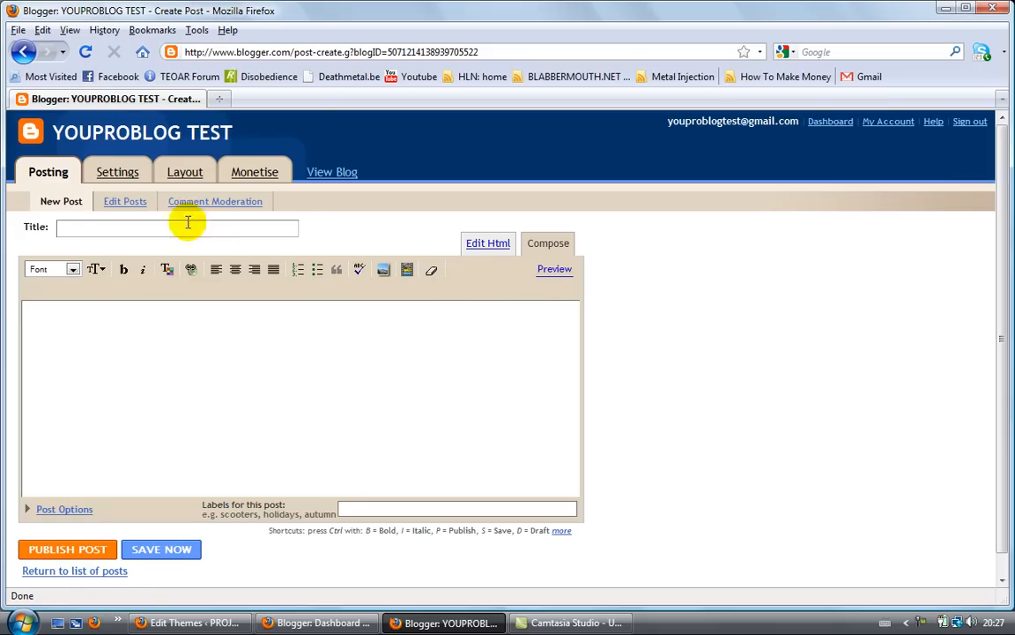
mouse_move(471, 460)
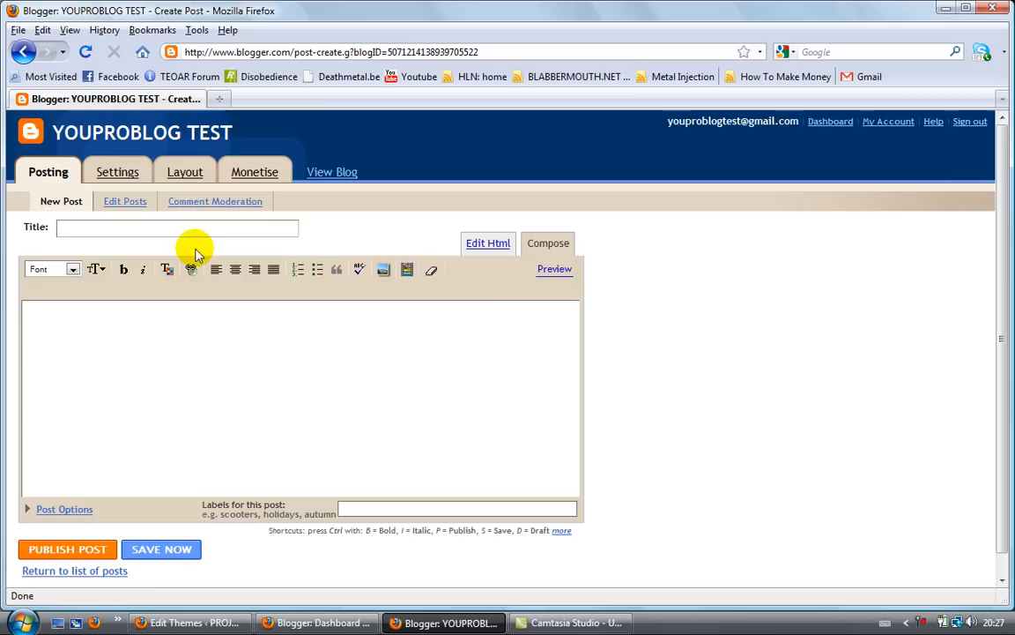
Switch to the Layout tab for YOUPROBLOG TEST
left_click(184, 172)
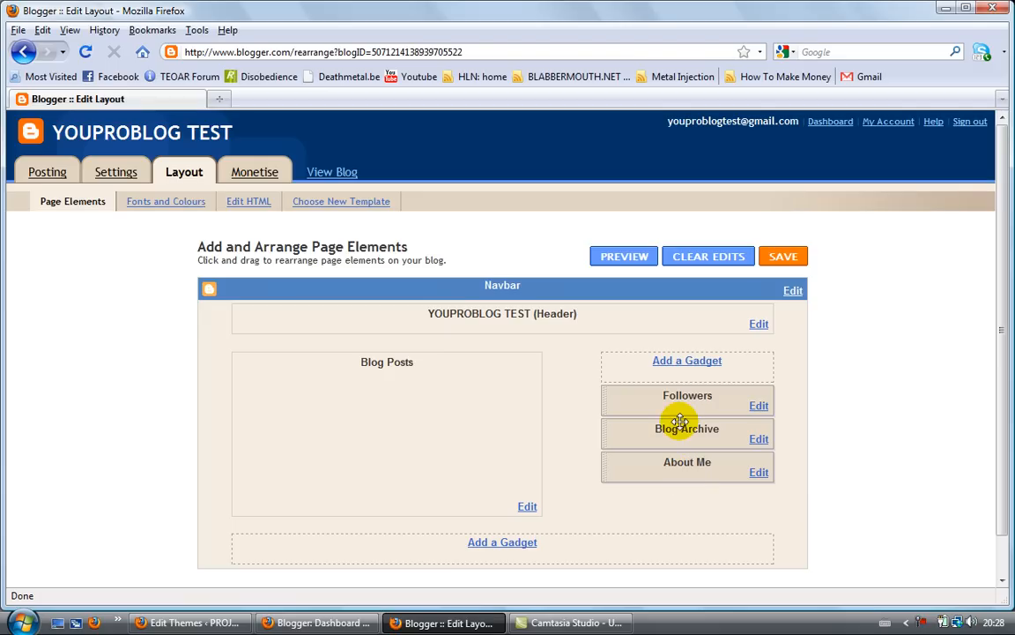
mouse_move(292, 392)
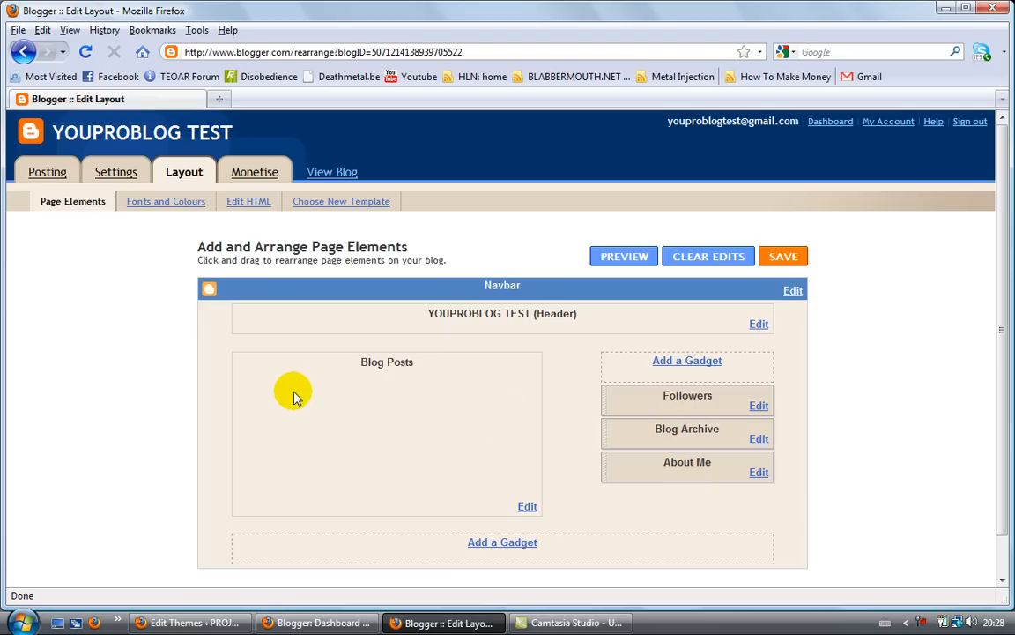
mouse_move(302, 333)
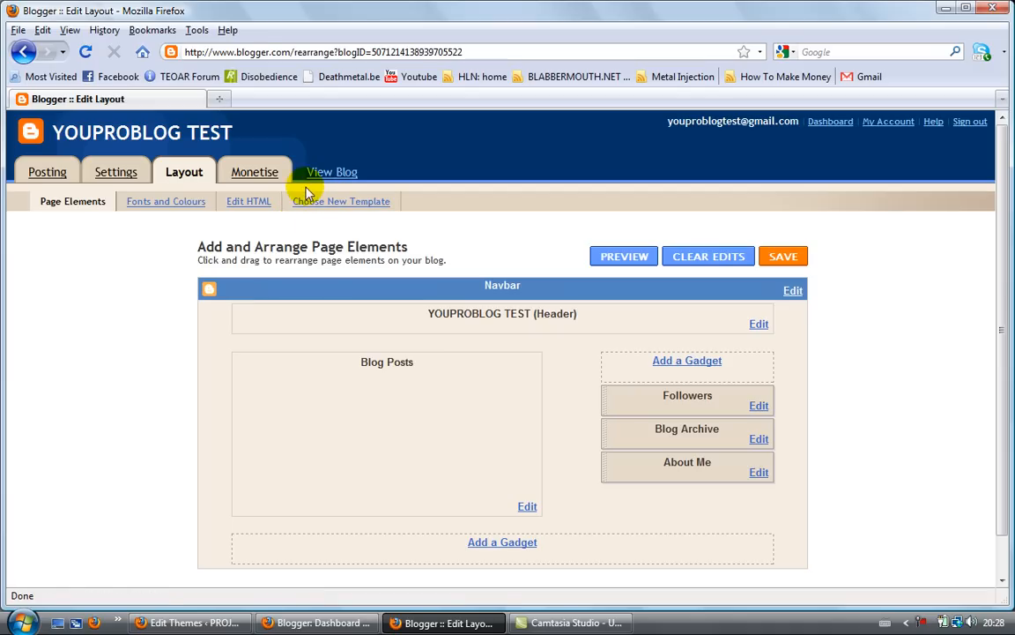
View the live blog youproblogtest2.blogspot.com in a new tab
left_click(332, 172)
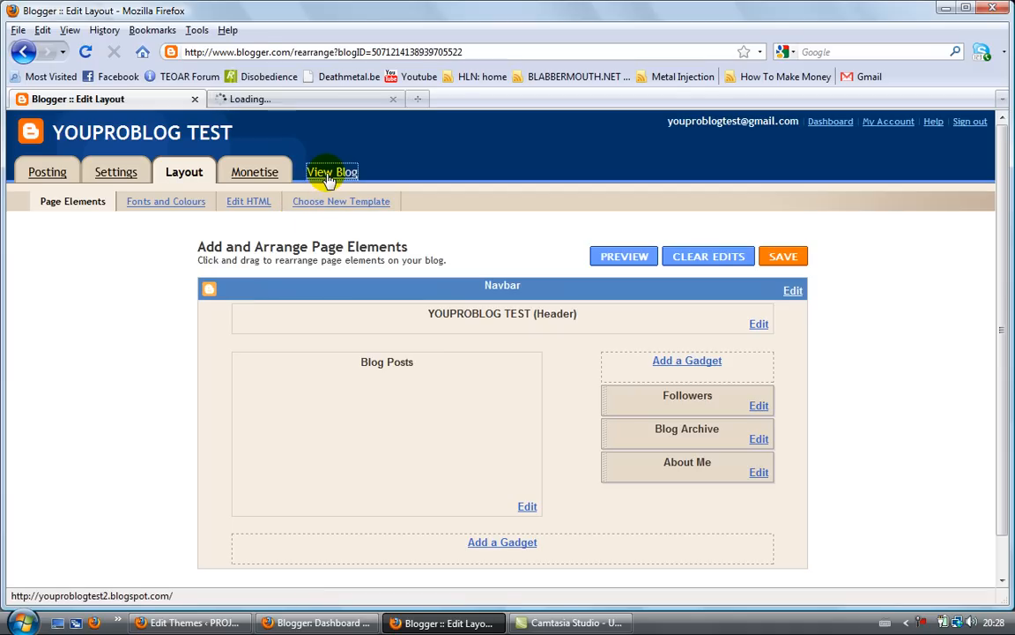
Switch to the live YOUPROBLOG TEST blog tab to view its green template page
left_click(332, 172)
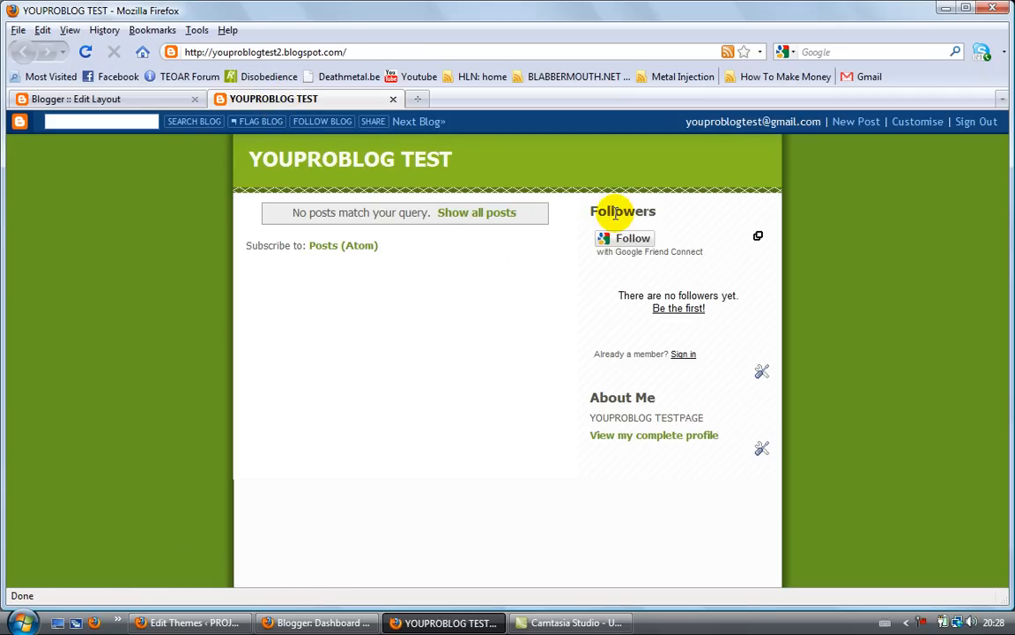
mouse_move(687, 278)
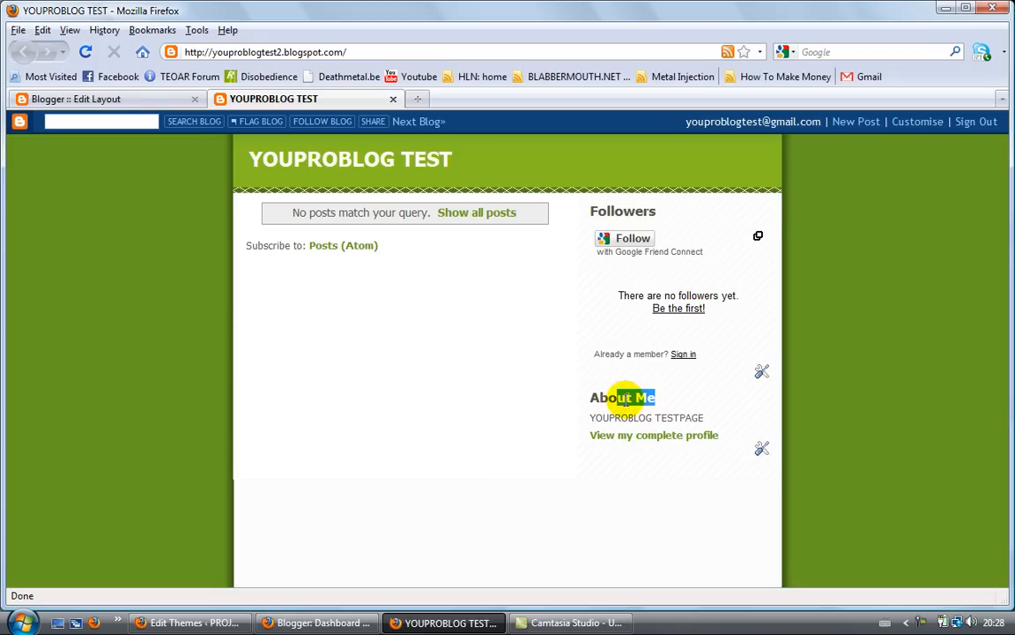
mouse_move(760, 450)
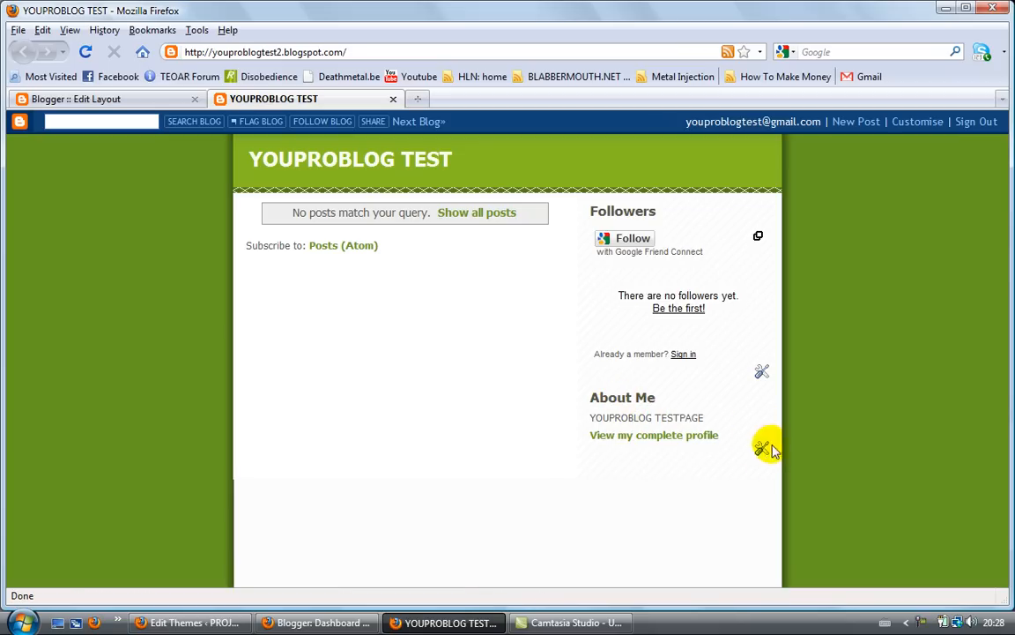
mouse_move(456, 365)
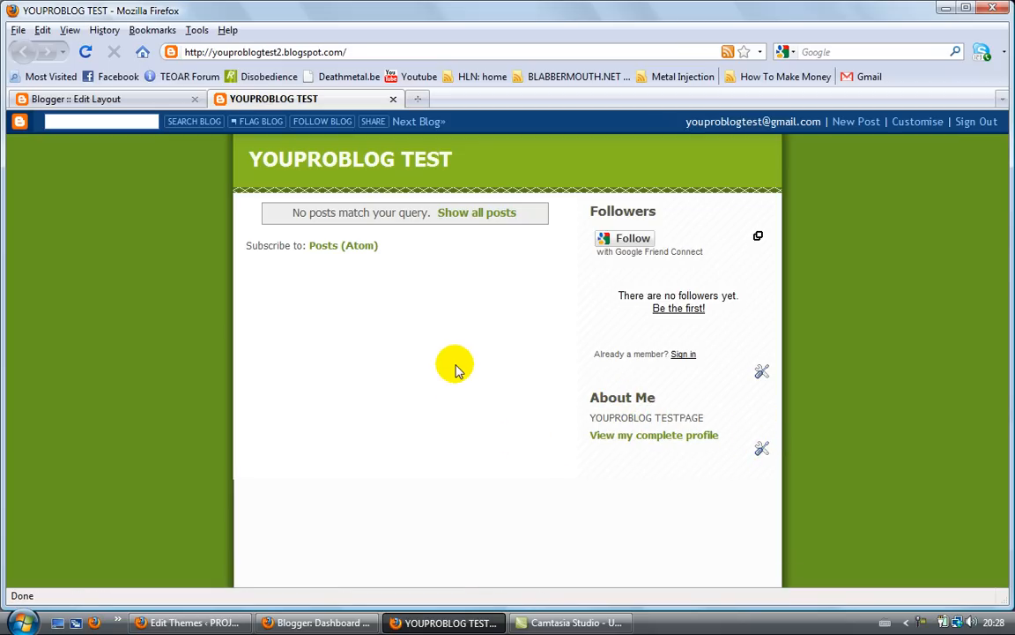
mouse_move(725, 303)
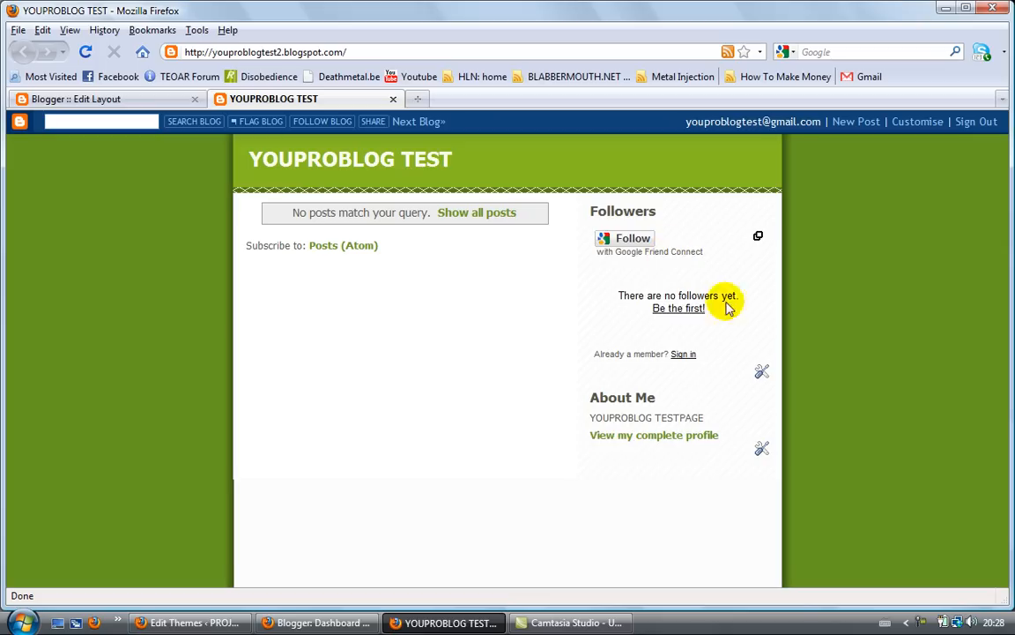
mouse_move(265, 180)
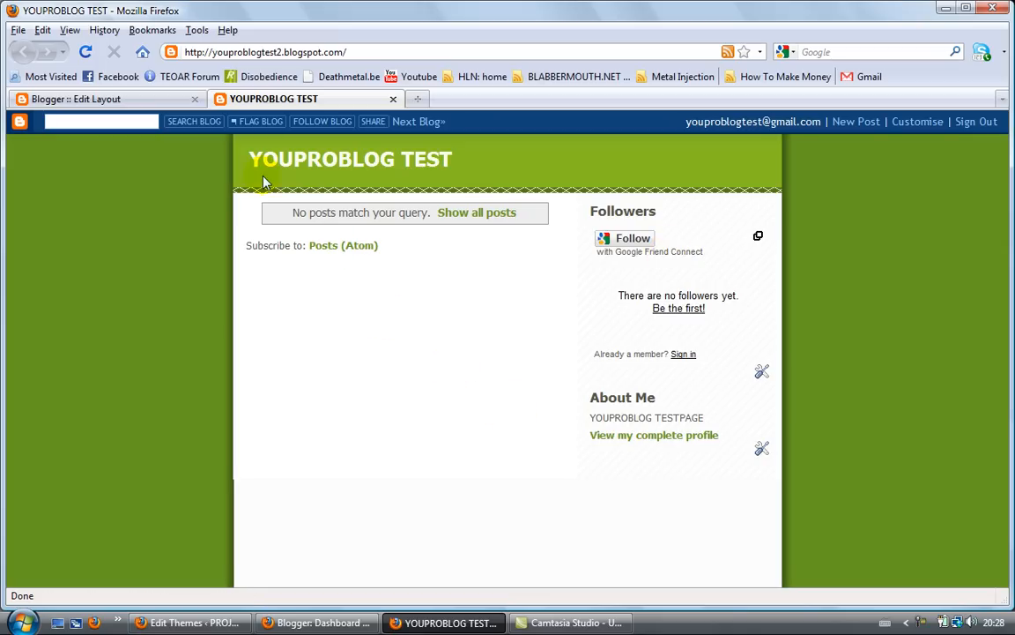